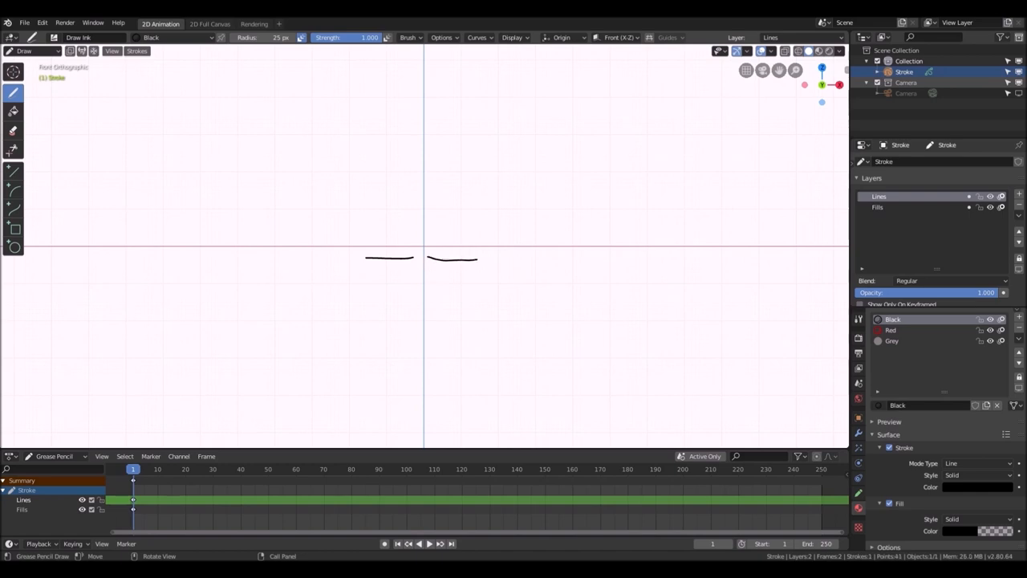
# Freehand draw the head and ear outline, a cheek line, the nose and one eye shape in black.
pyautogui.moveTo(321, 240); pyautogui.dragTo(478, 305)
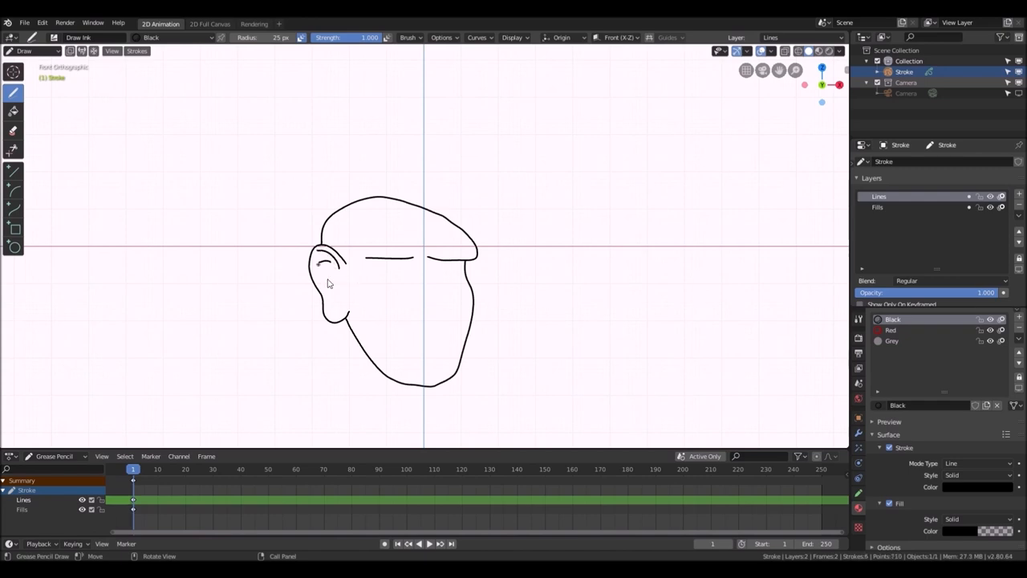
pyautogui.moveTo(321, 273); pyautogui.dragTo(340, 313)
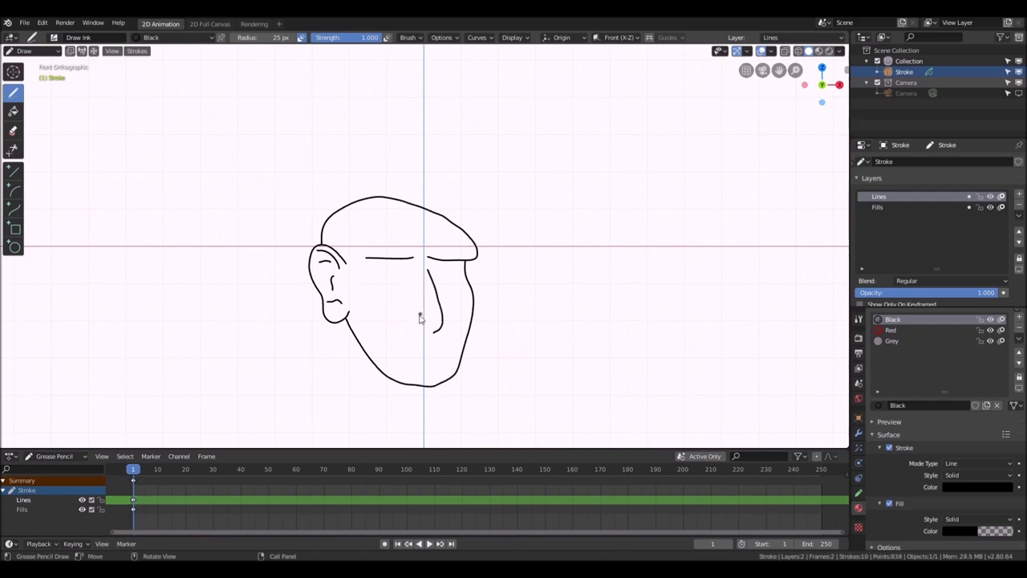
pyautogui.moveTo(436, 264); pyautogui.dragTo(421, 324)
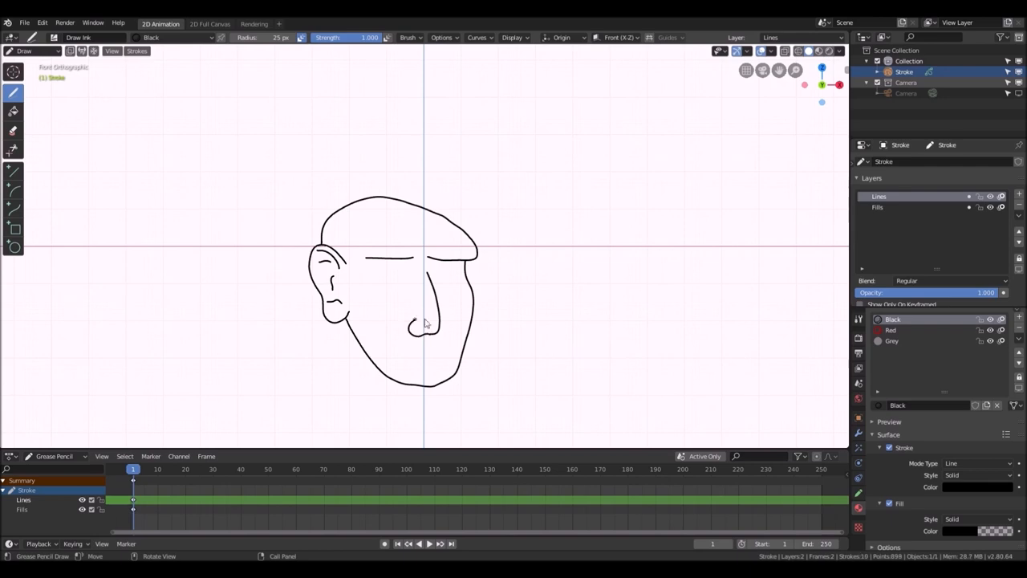
pyautogui.moveTo(414, 324); pyautogui.dragTo(446, 329)
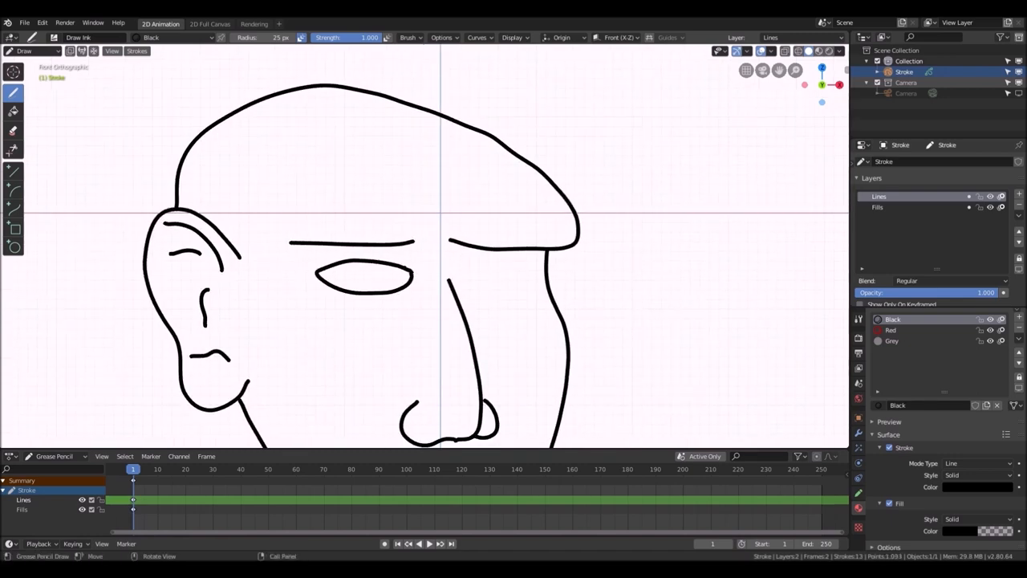
# Draw the second eye, add round pupils with the Circle tool, then enter Edit Mode to delete the head-top strokes.
pyautogui.moveTo(465, 270); pyautogui.dragTo(526, 263)
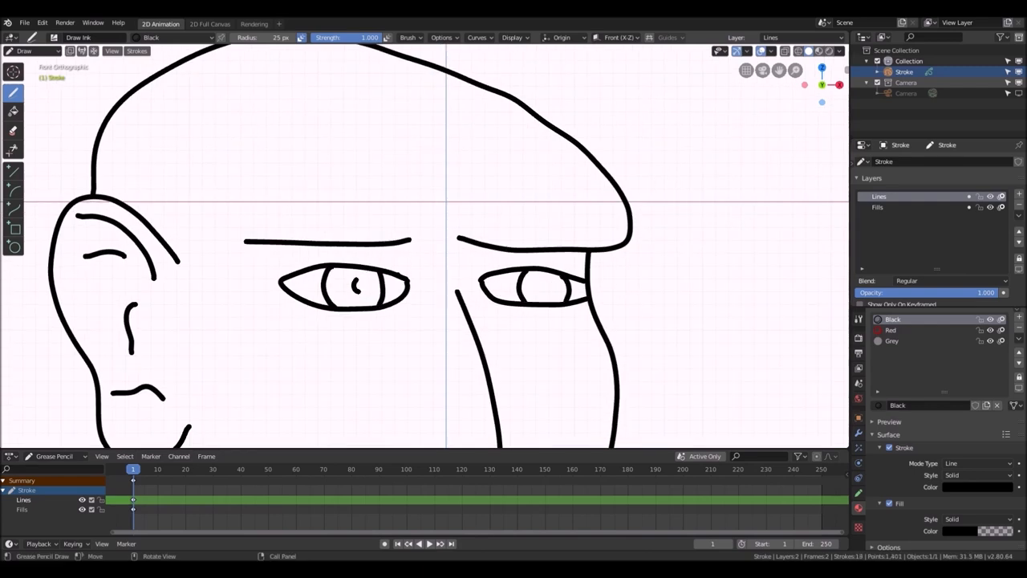
pyautogui.click(13, 247)
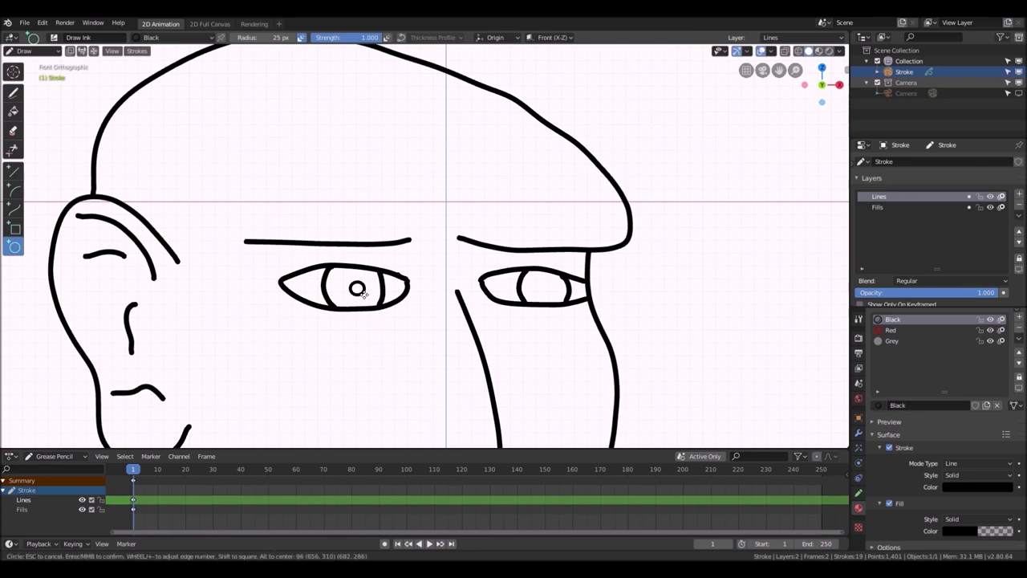
pyautogui.click(544, 288)
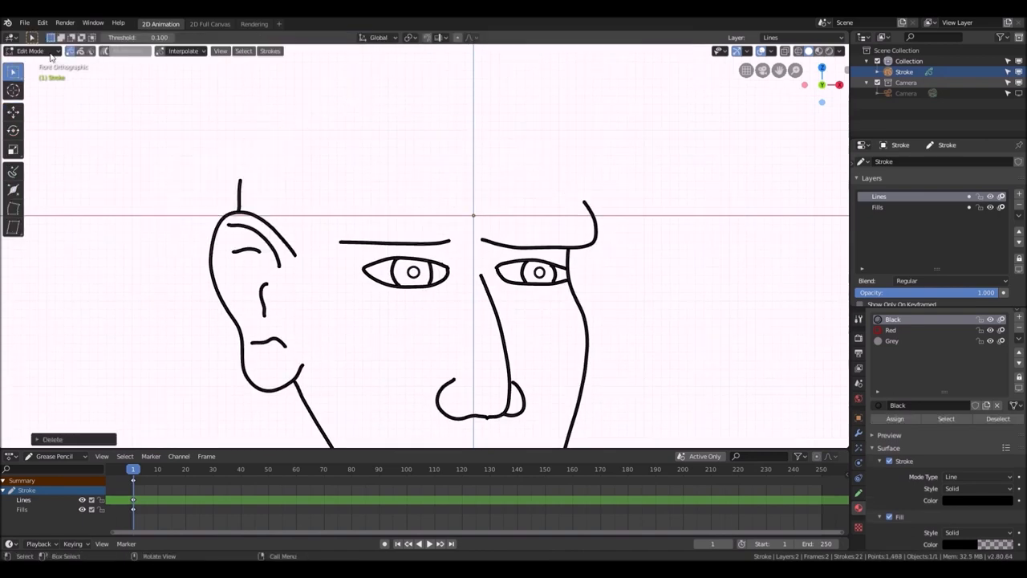
# Freehand draw the cap, beard and both shoulder lines, then move on to painting fills.
pyautogui.click(29, 50)
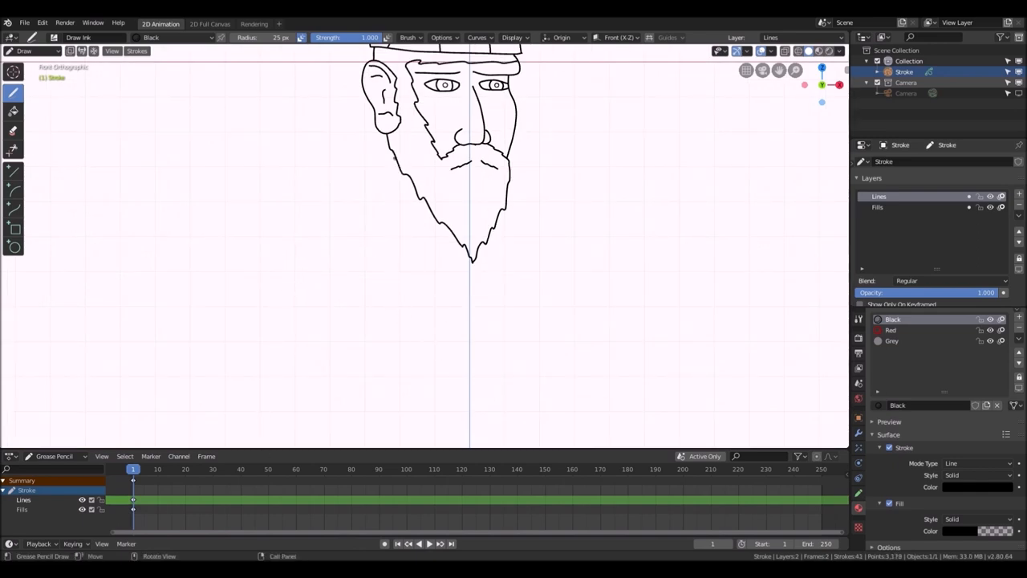
pyautogui.moveTo(393, 153); pyautogui.dragTo(485, 289)
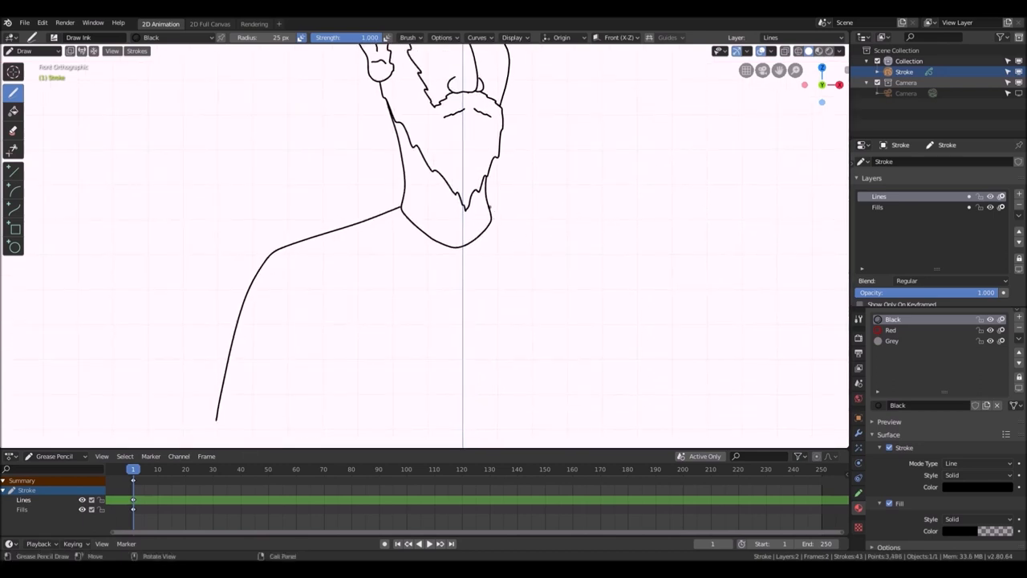
pyautogui.moveTo(481, 217); pyautogui.dragTo(626, 430)
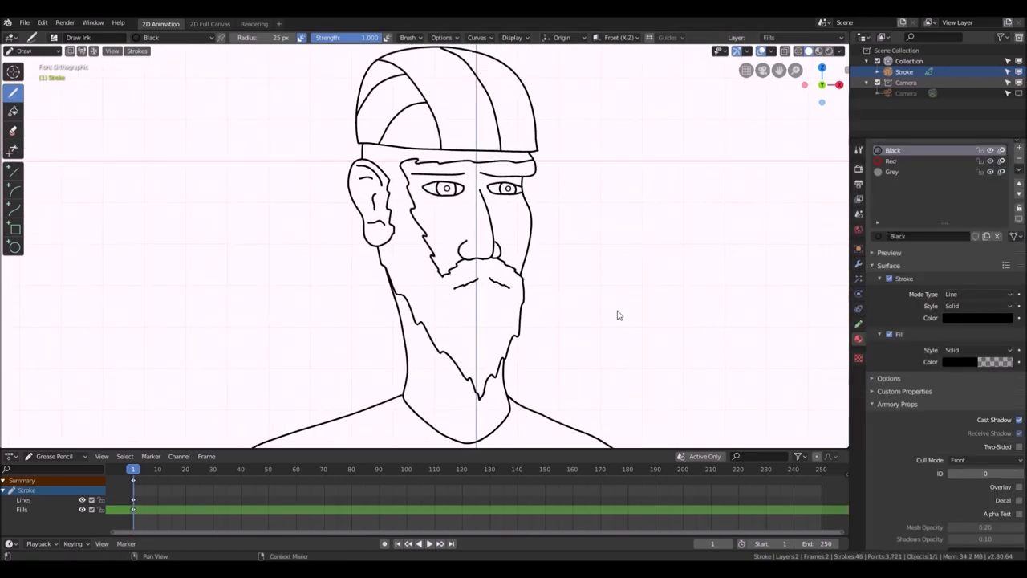
pyautogui.click(895, 183)
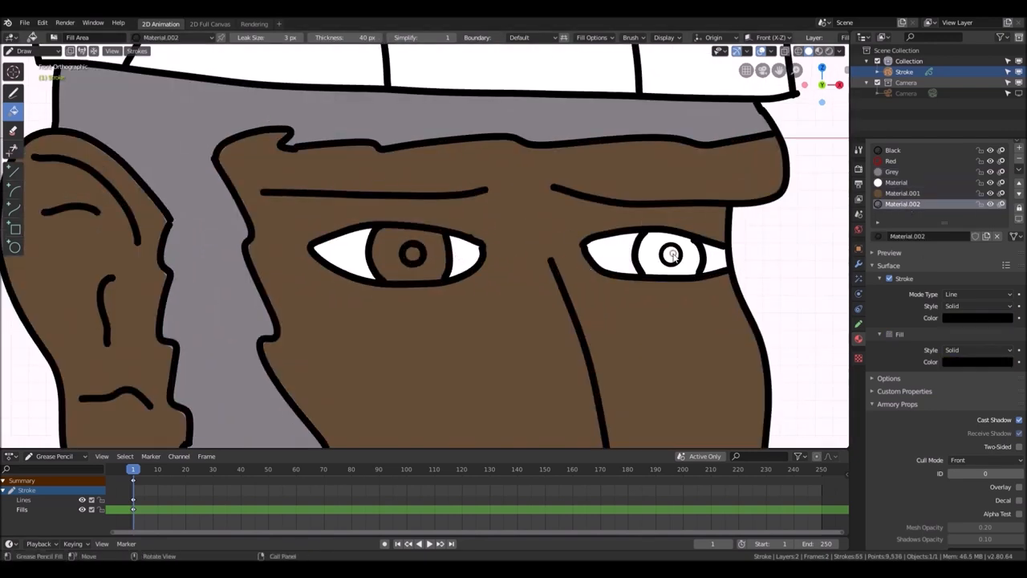
# Fill the eye region with green using the Fill tool on the Fills layer.
pyautogui.click(891, 161)
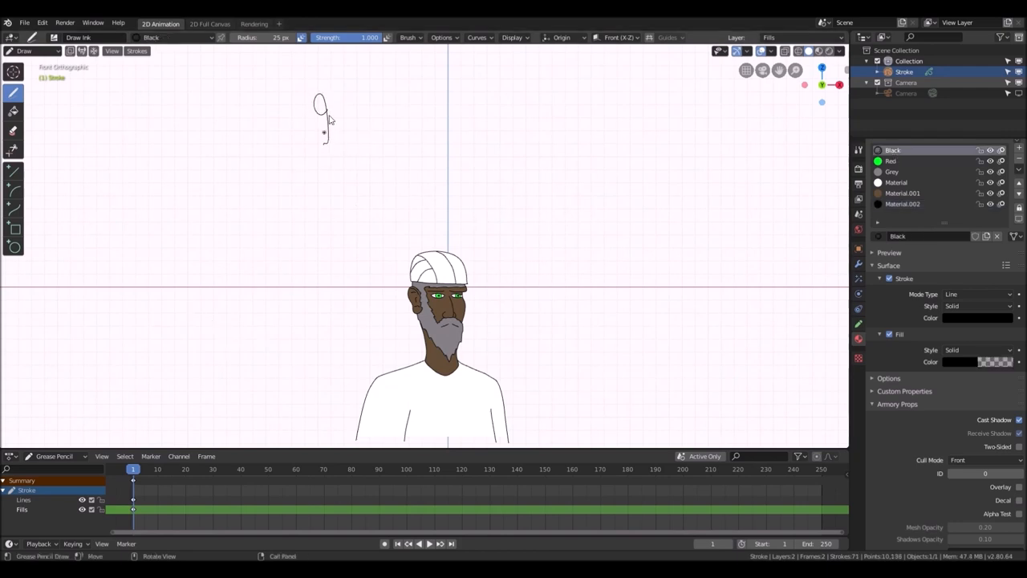
# Handwrite the name in thin black cursive above the portrait and begin a second line beneath it.
pyautogui.moveTo(321, 104); pyautogui.dragTo(497, 115)
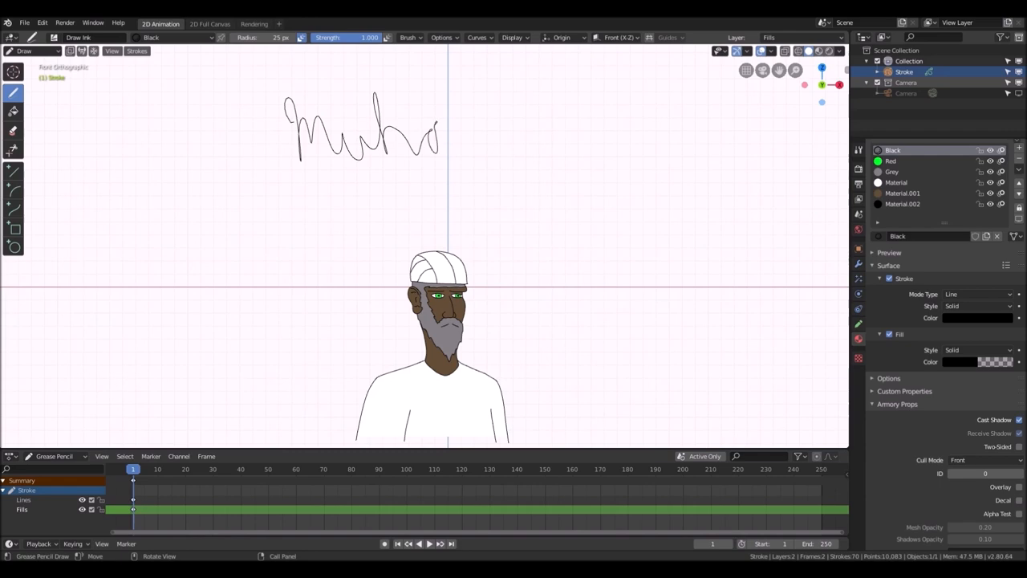
pyautogui.moveTo(441, 136); pyautogui.dragTo(533, 145)
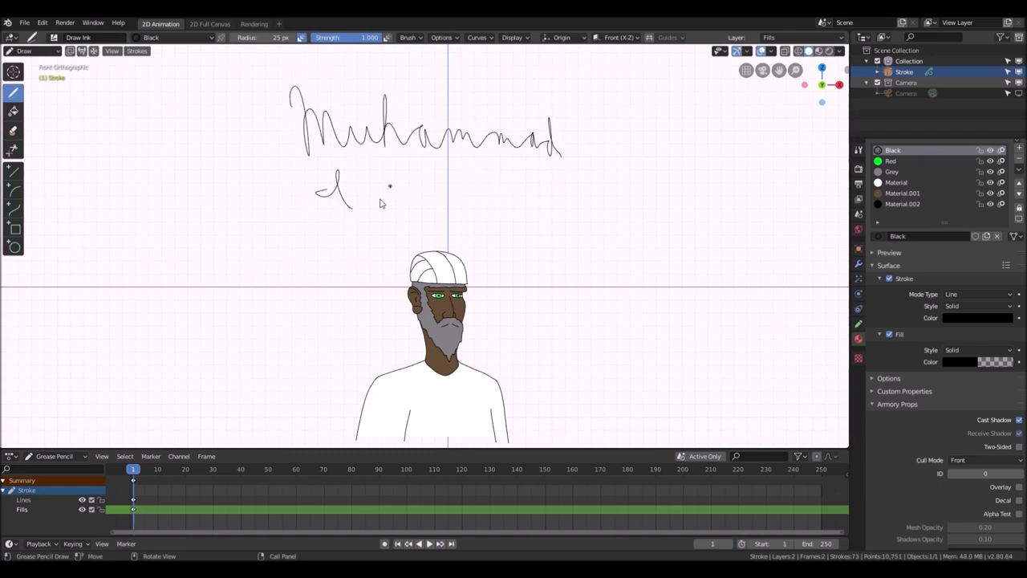
pyautogui.moveTo(378, 192); pyautogui.dragTo(497, 193)
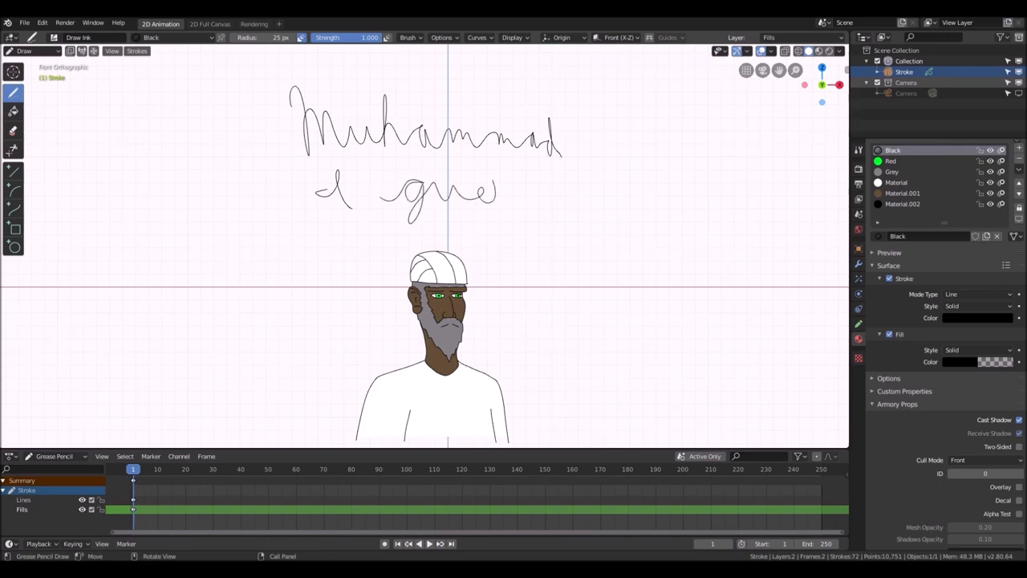